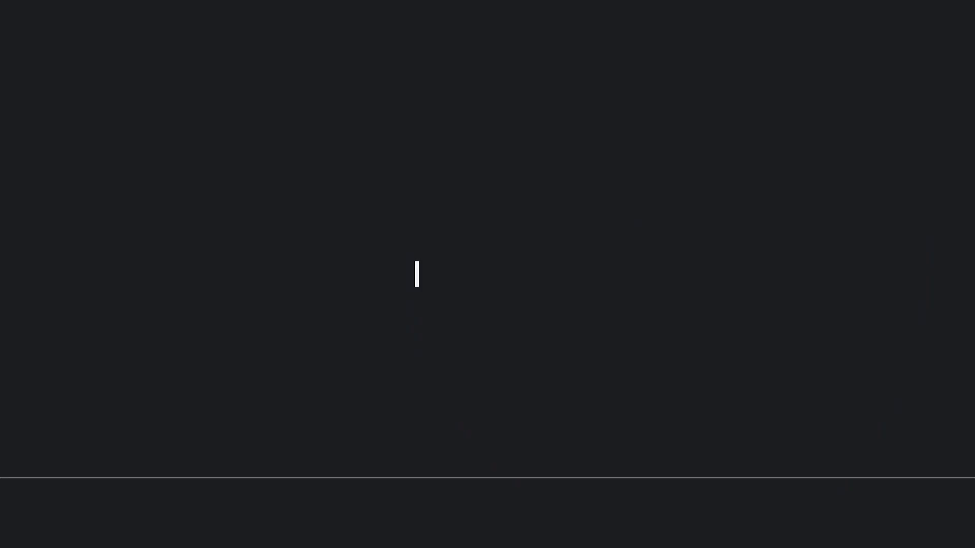
text(Play regularly)
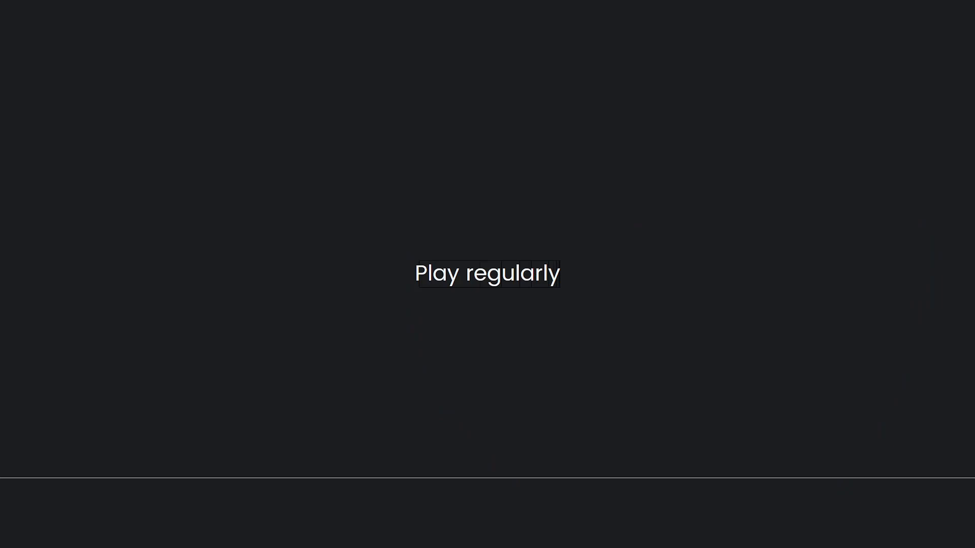